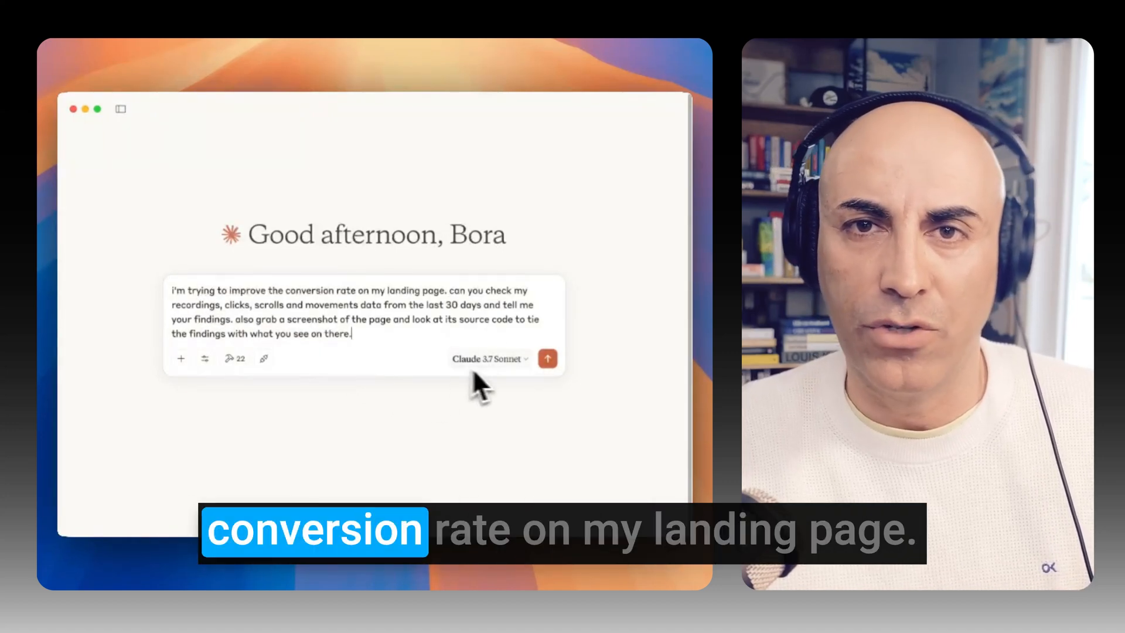
Step: Send the landing-page conversion analysis question to Claude
{"action": "left_click", "coordinate": [548, 358]}
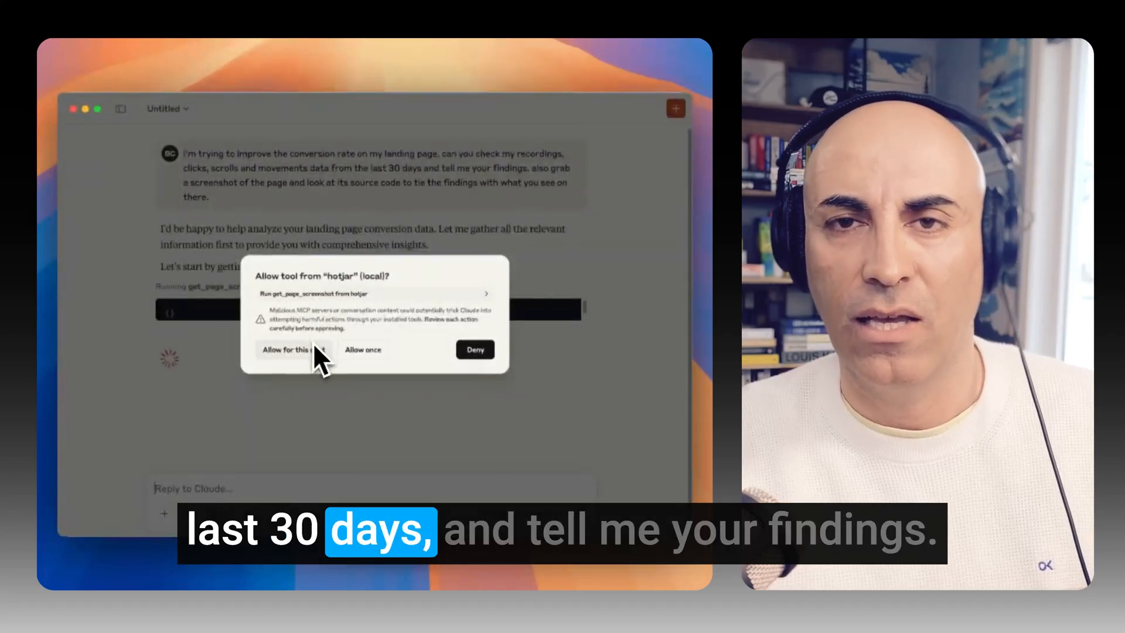
Step: Allow the Hotjar screenshot, clicks, movement, scroll, recording-stats and page-source tools for this chat
{"action": "left_click", "coordinate": [293, 350]}
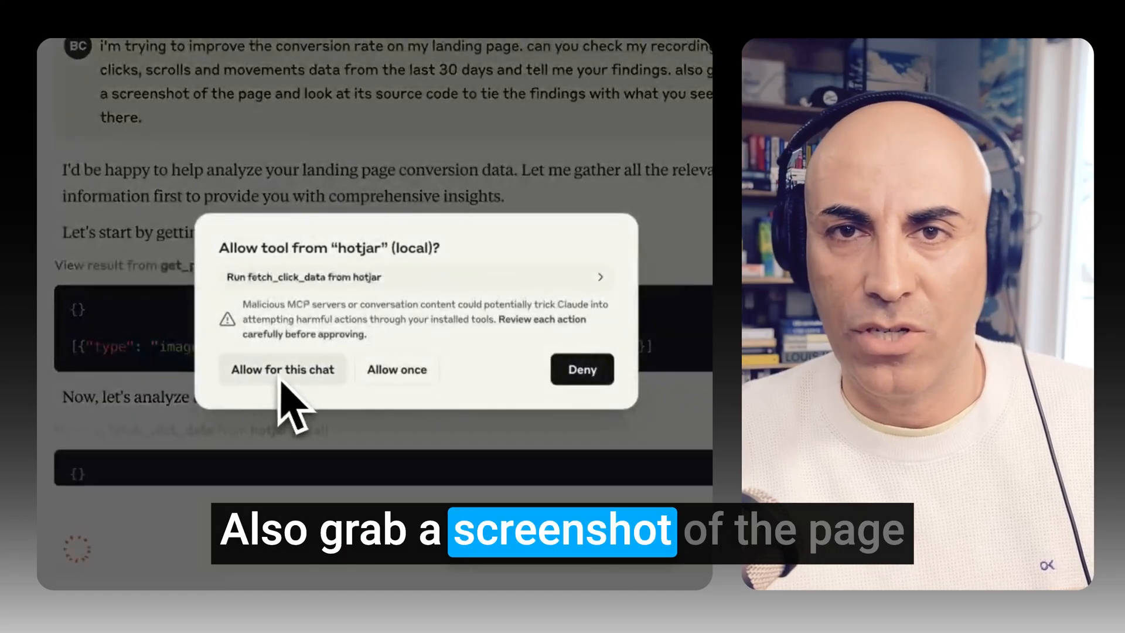
{"action": "left_click", "coordinate": [282, 369]}
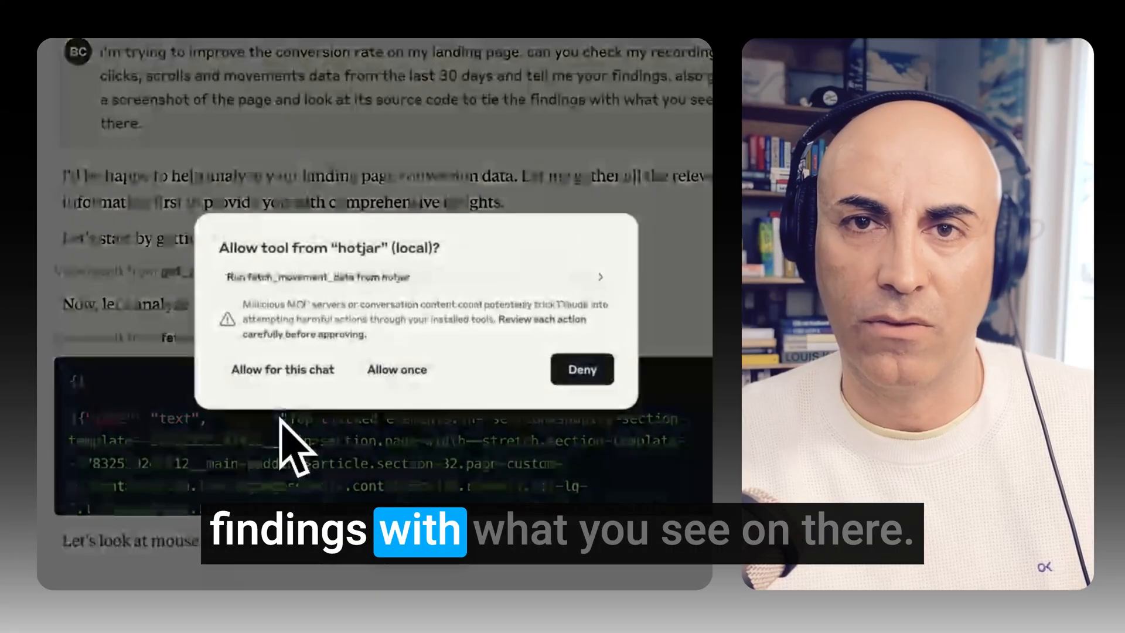
{"action": "left_click", "coordinate": [397, 369]}
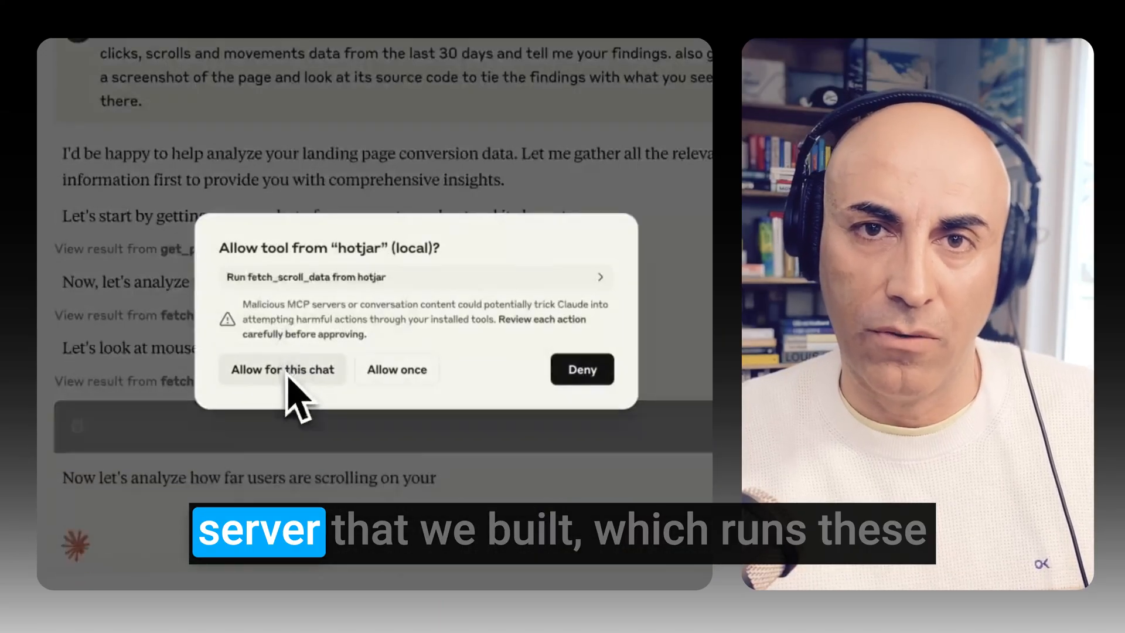
{"action": "left_click", "coordinate": [283, 369]}
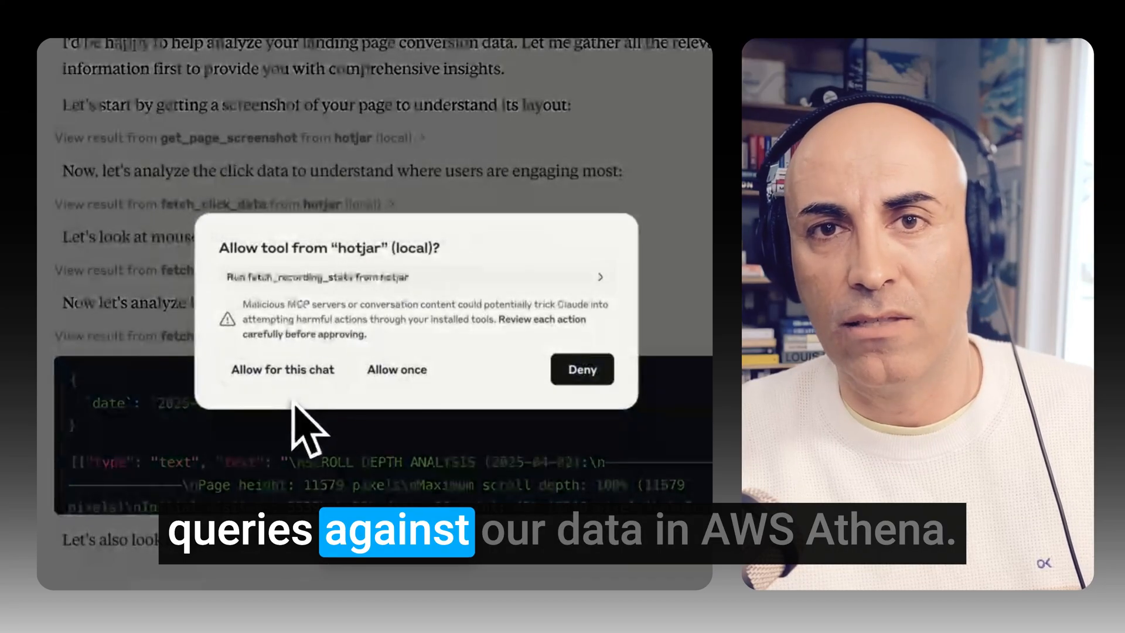
{"action": "left_click", "coordinate": [283, 370]}
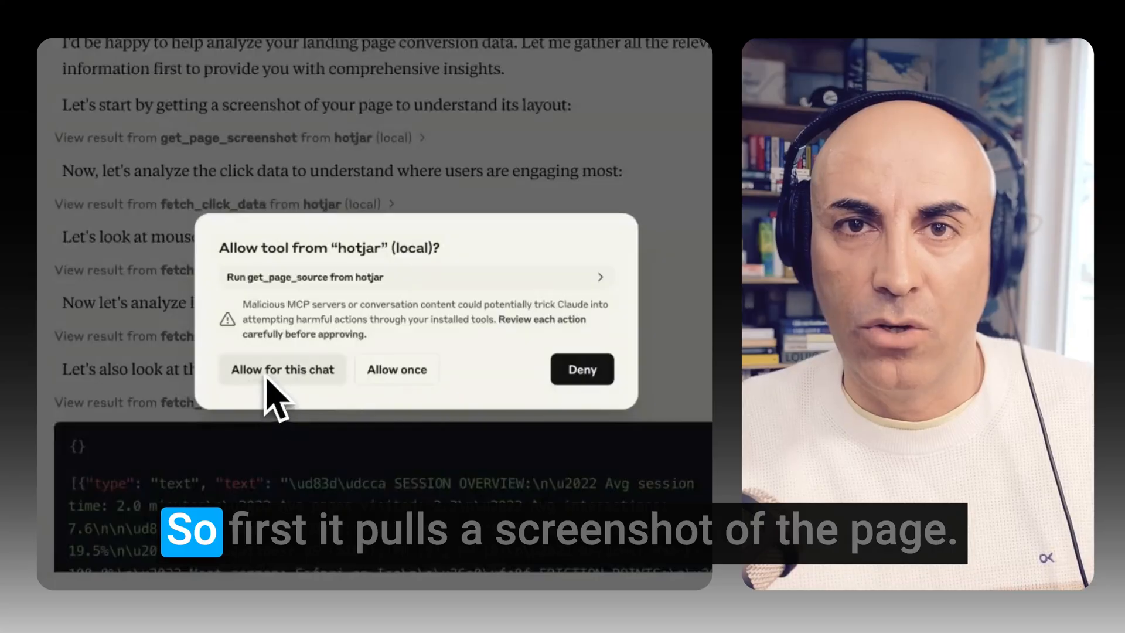
{"action": "left_click", "coordinate": [282, 369]}
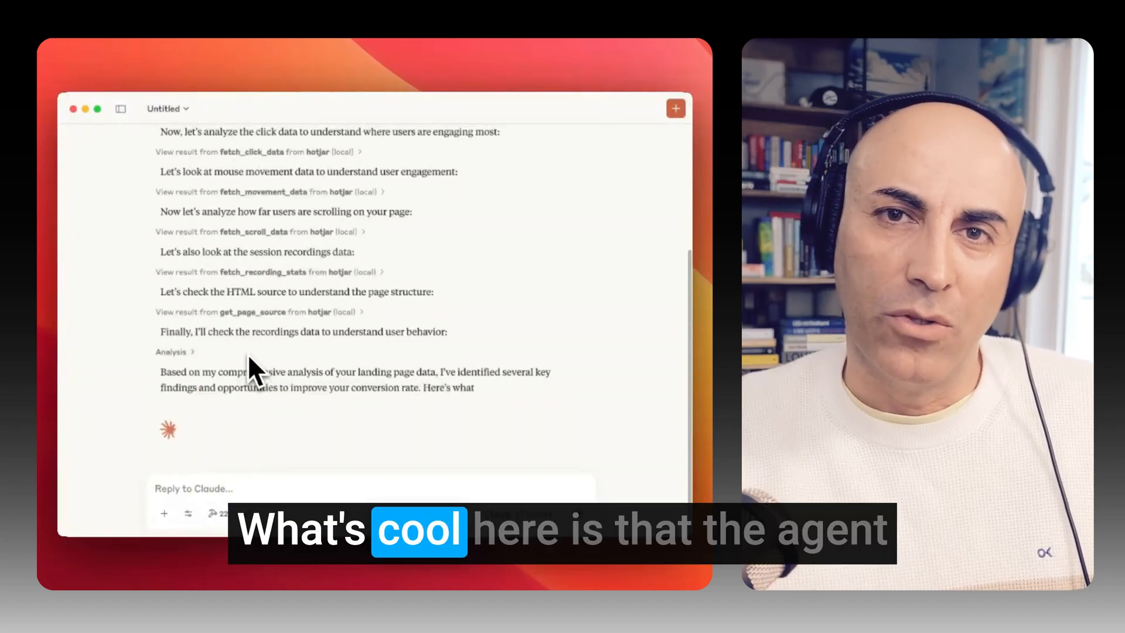
{"action": "scroll", "scroll_direction": "down", "scroll_amount": 3}
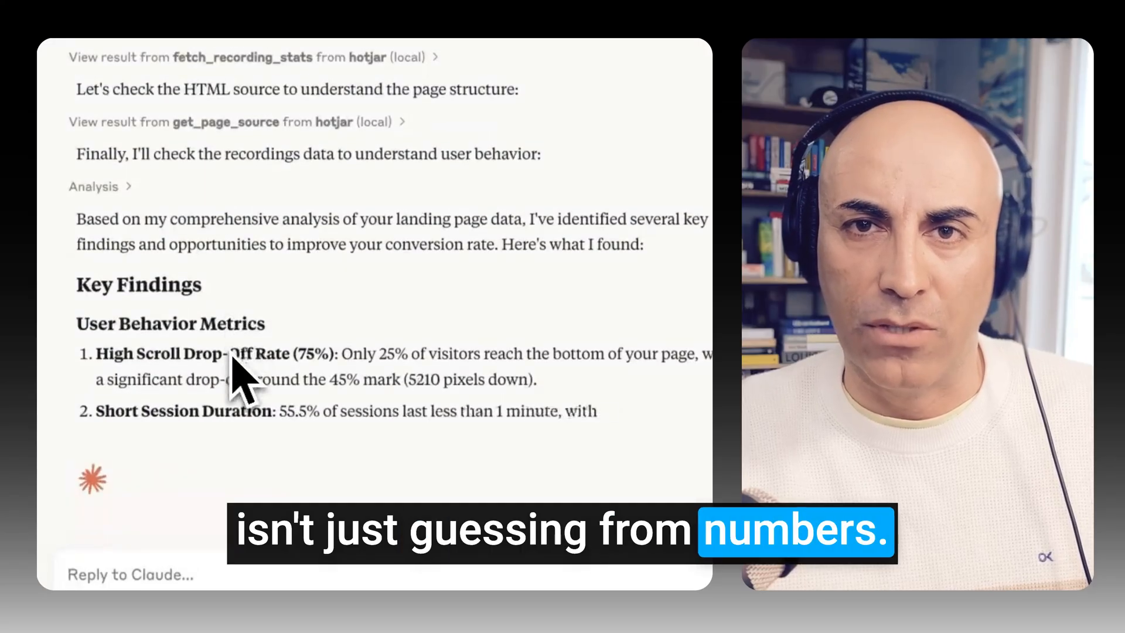
{"action": "scroll", "scroll_direction": "down", "scroll_amount": 3}
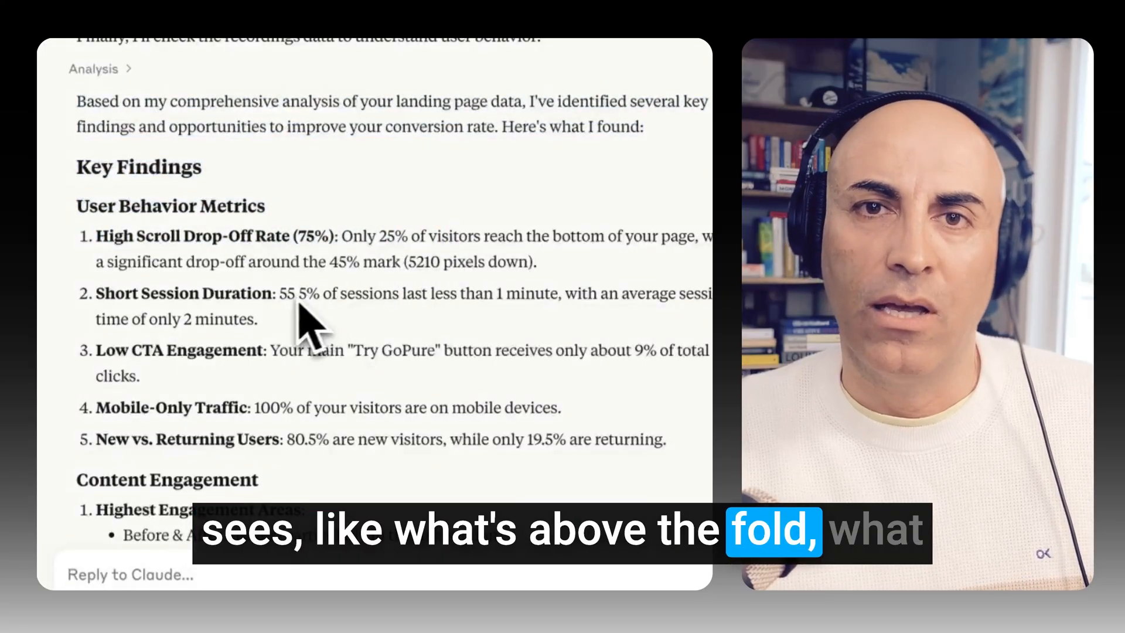
{"action": "scroll", "scroll_direction": "down", "scroll_amount": 3}
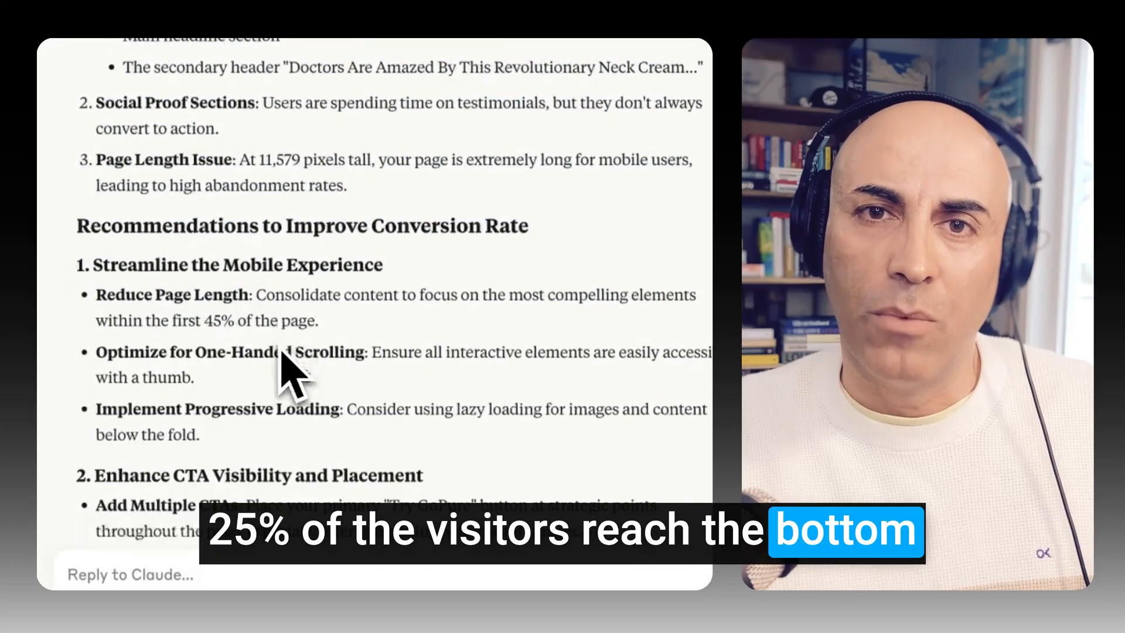
{"action": "scroll", "scroll_direction": "down", "scroll_amount": 3}
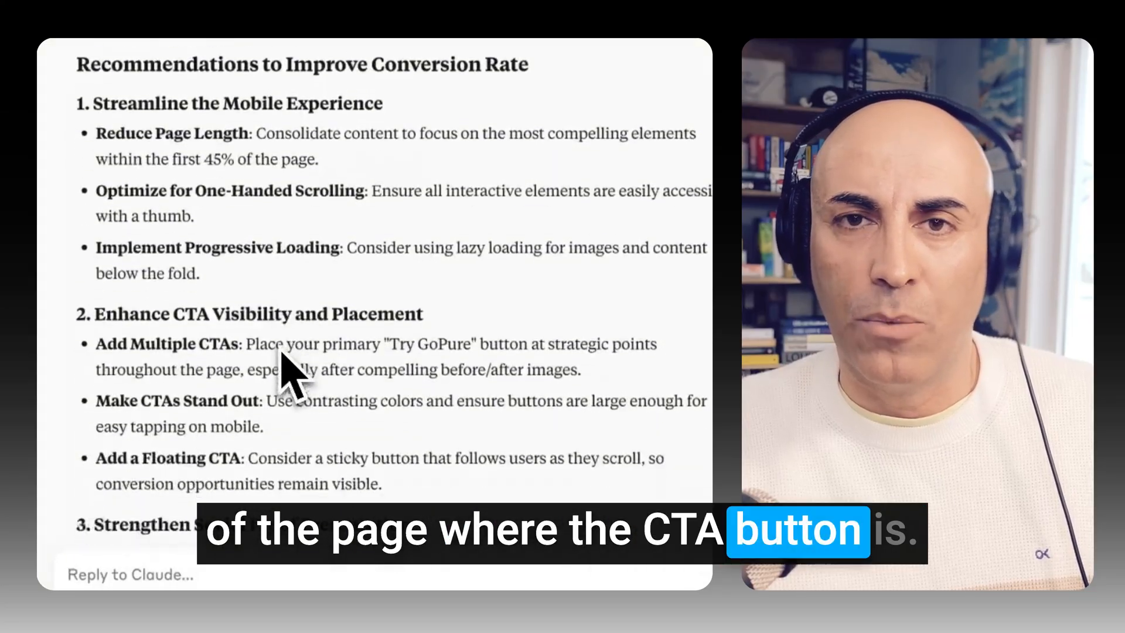
{"action": "scroll", "scroll_direction": "down", "scroll_amount": 3}
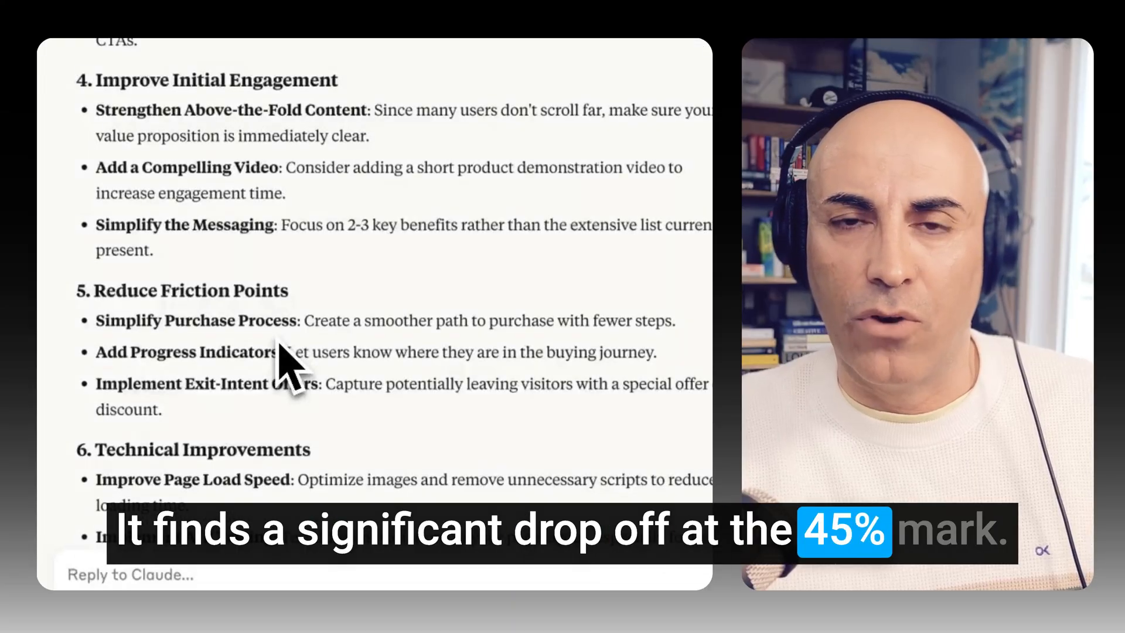
{"action": "scroll", "scroll_direction": "down", "scroll_amount": 3}
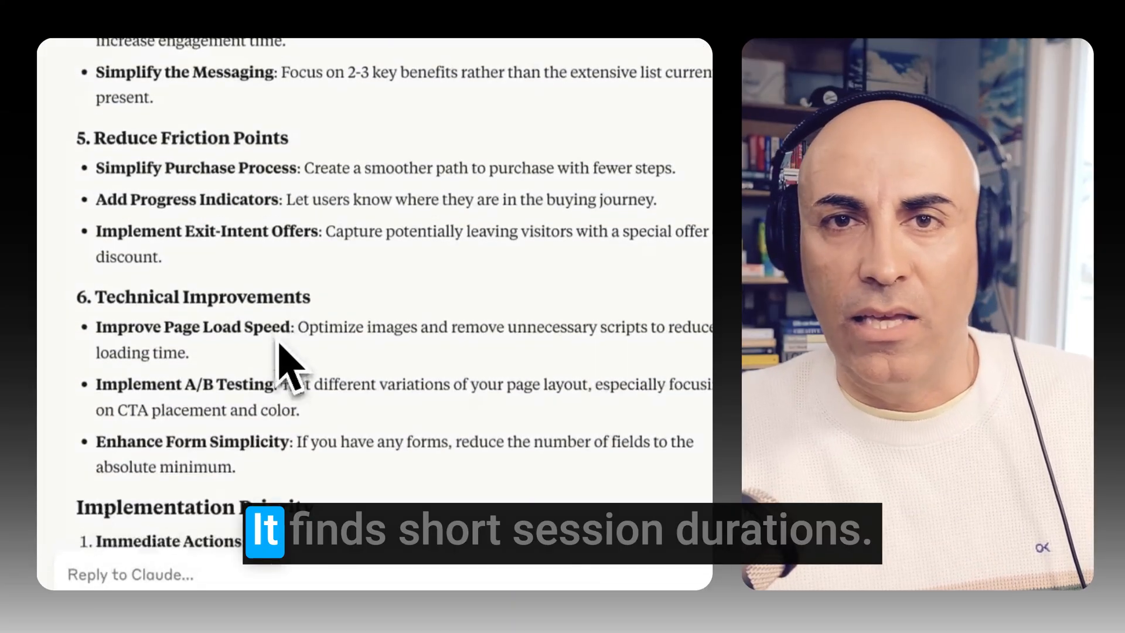
{"action": "scroll", "scroll_direction": "down", "scroll_amount": 3}
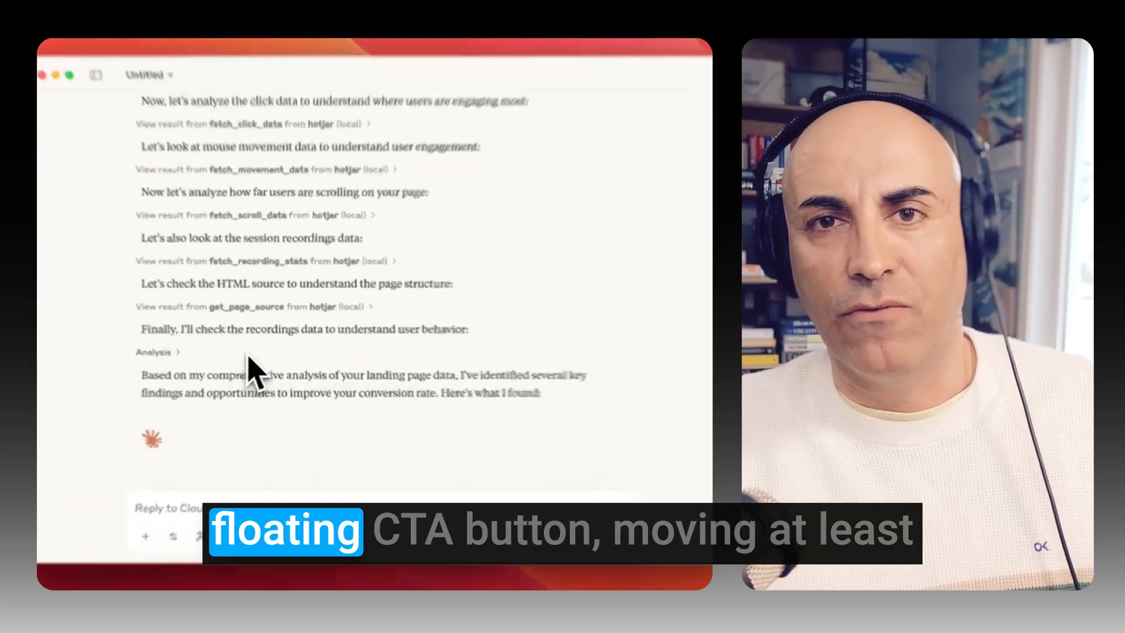
Step: Scroll through the analysis, recommendations and short- and medium-term action plans
{"action": "scroll", "scroll_direction": "down", "scroll_amount": 3}
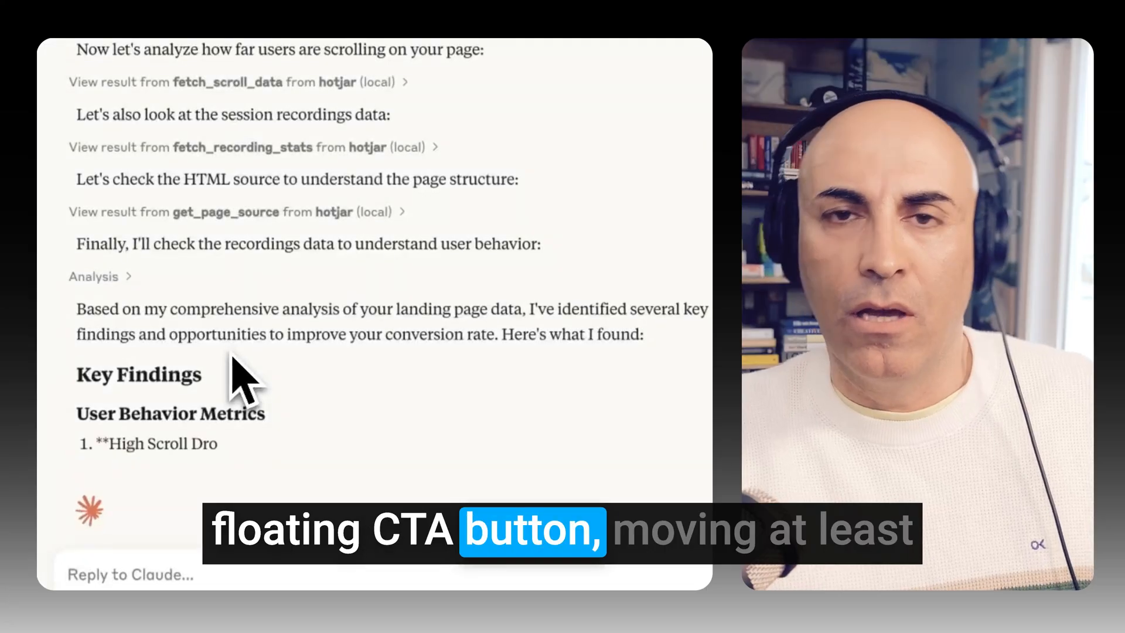
{"action": "scroll", "scroll_direction": "down", "scroll_amount": 3}
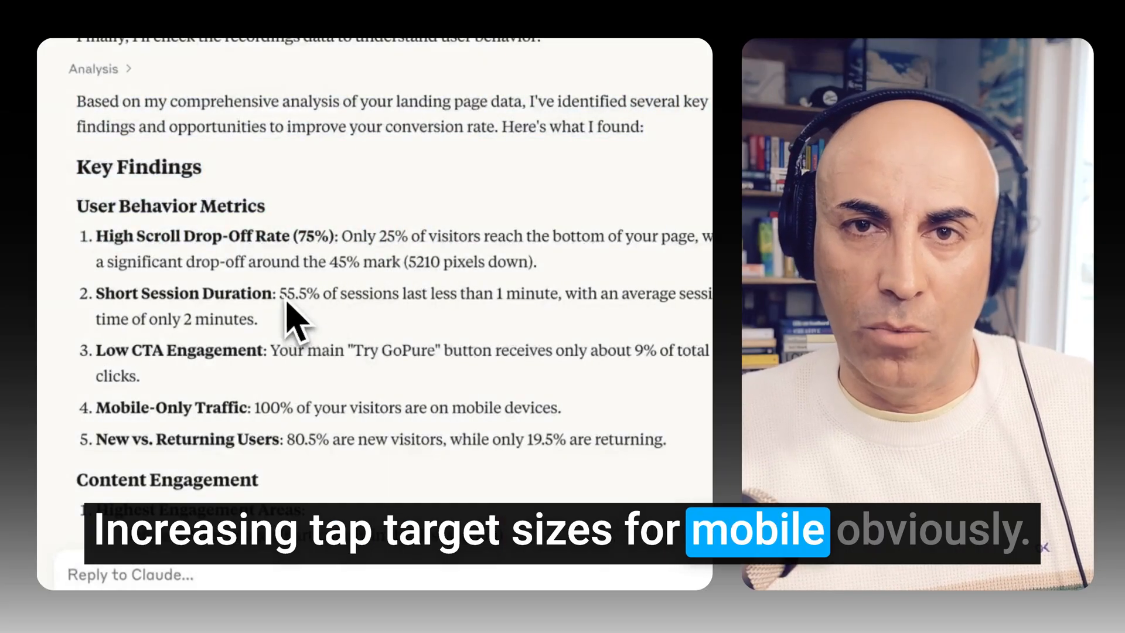
{"action": "scroll", "scroll_direction": "down", "scroll_amount": 3}
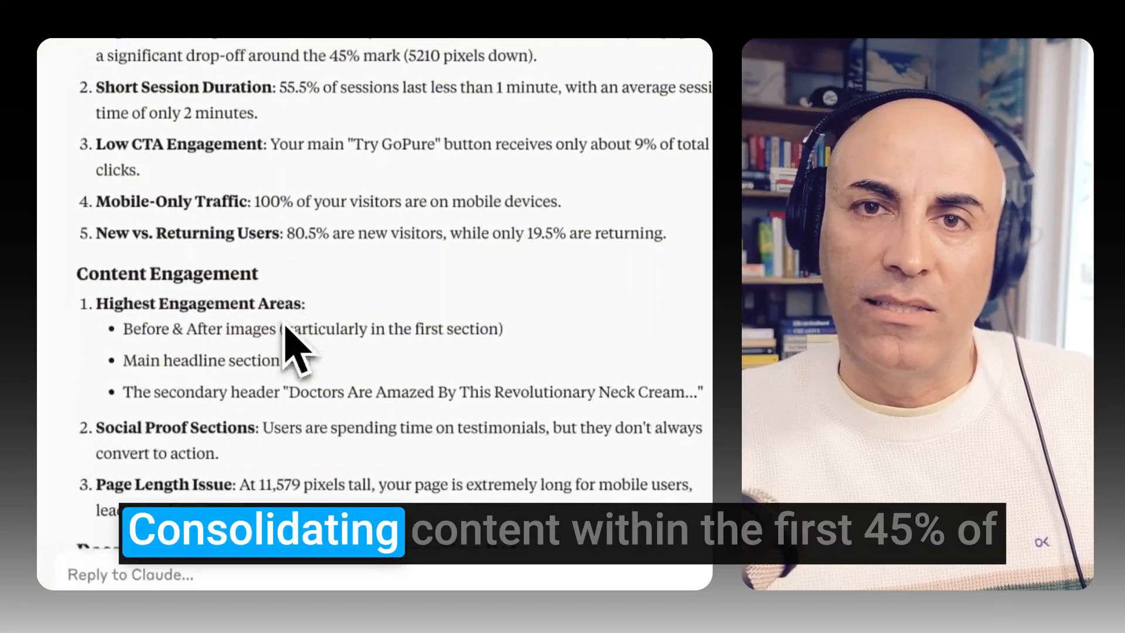
{"action": "scroll", "scroll_direction": "down", "scroll_amount": 3}
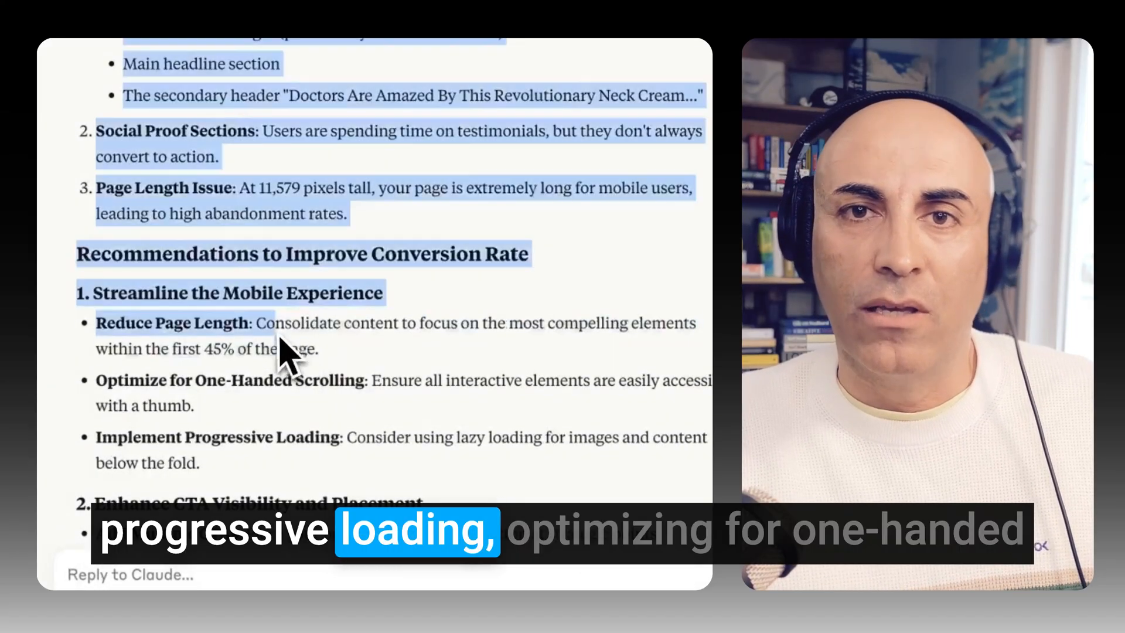
{"action": "scroll", "scroll_direction": "down", "scroll_amount": 3}
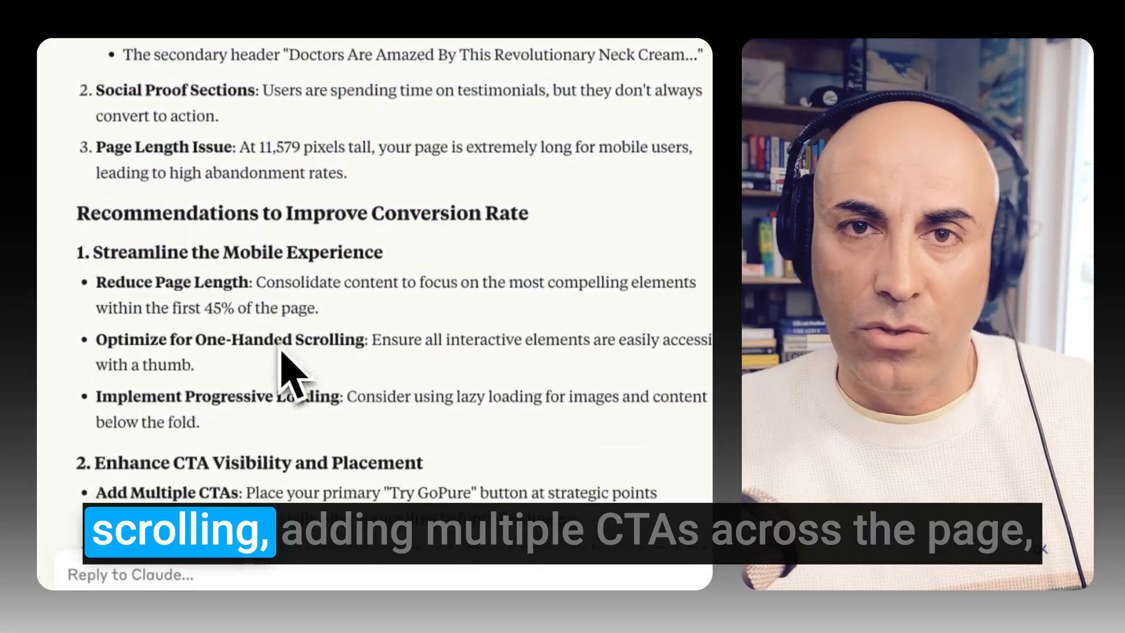
{"action": "scroll", "scroll_direction": "down", "scroll_amount": 3}
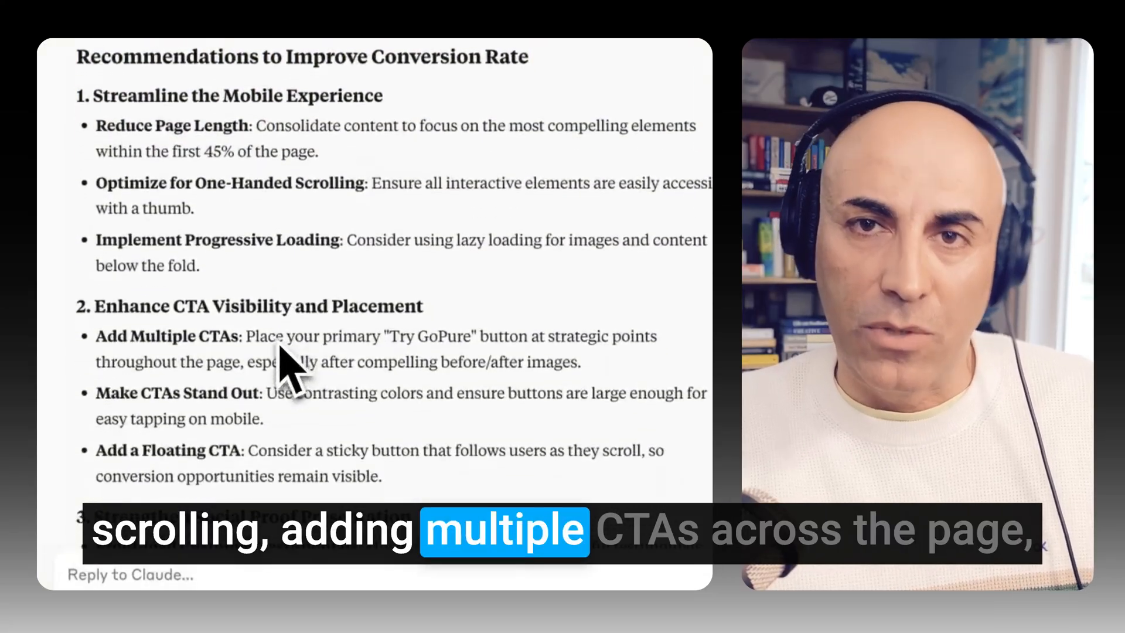
{"action": "scroll", "scroll_direction": "down", "scroll_amount": 3}
{"action": "type", "text": "can you give me a fixed version of the page"}
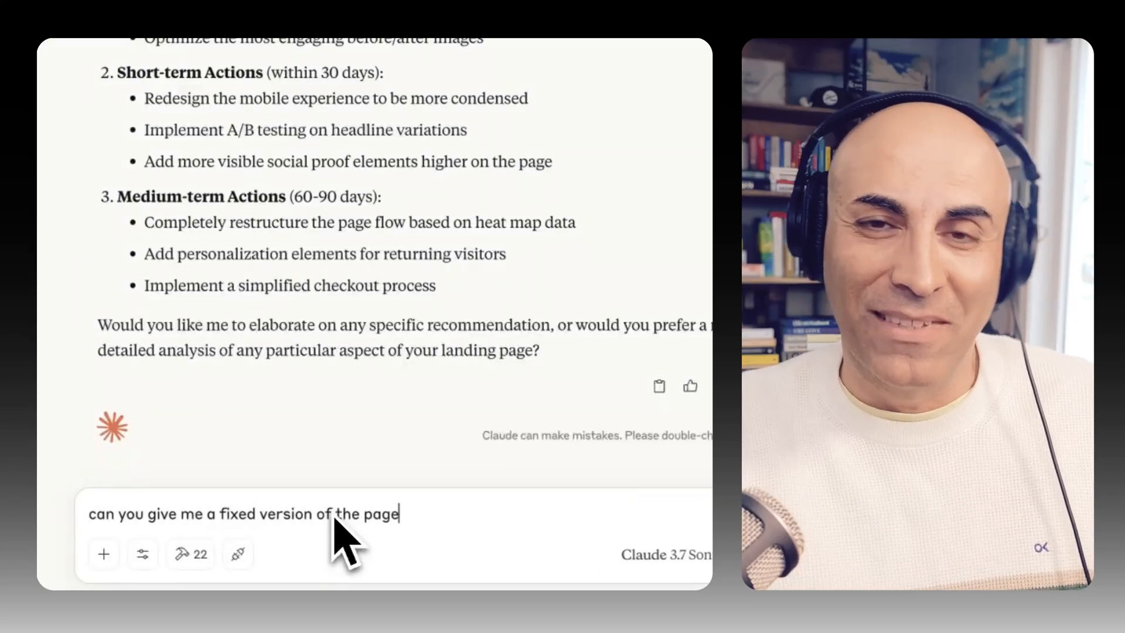
Step: Finish the prompt with 'code that i' and send the fixed-page request
{"action": "type", "text": "code that i"}
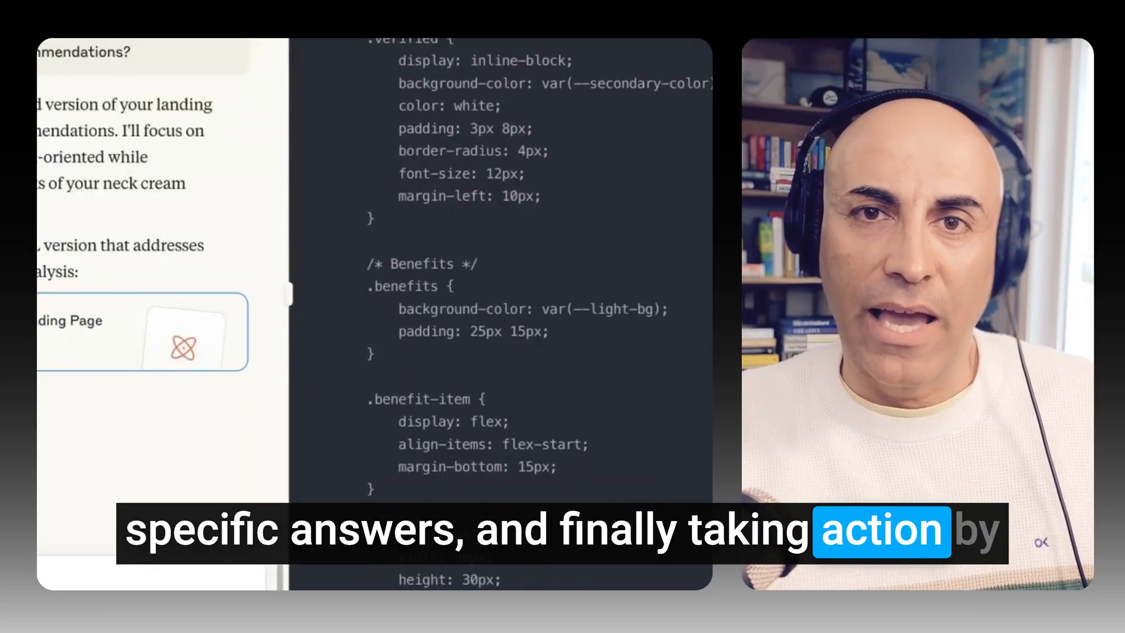
Step: Scroll through the artifact's pricing and trust-badge HTML to the Key Improvements summary
{"action": "scroll", "scroll_direction": "down", "scroll_amount": 3}
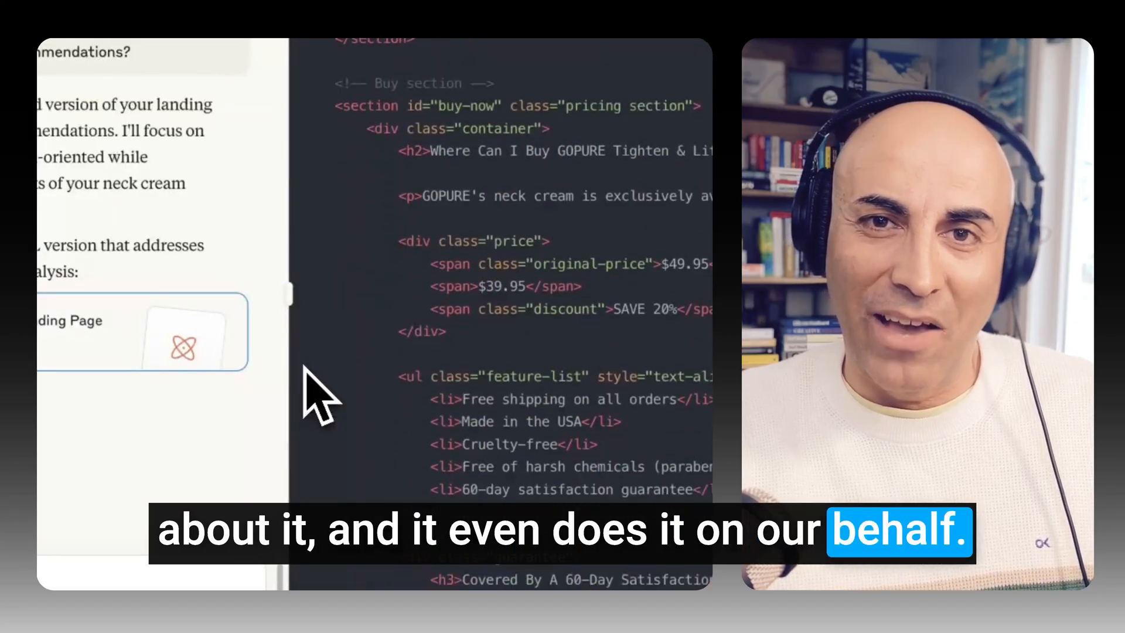
{"action": "scroll", "scroll_direction": "down", "scroll_amount": 3}
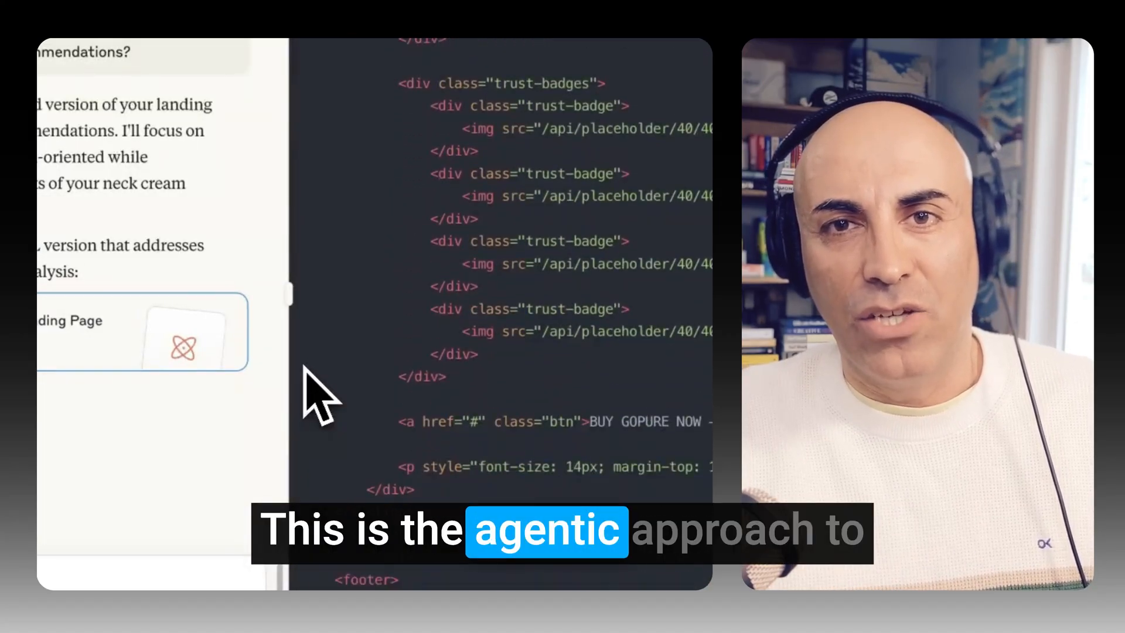
{"action": "scroll", "scroll_direction": "down", "scroll_amount": 3}
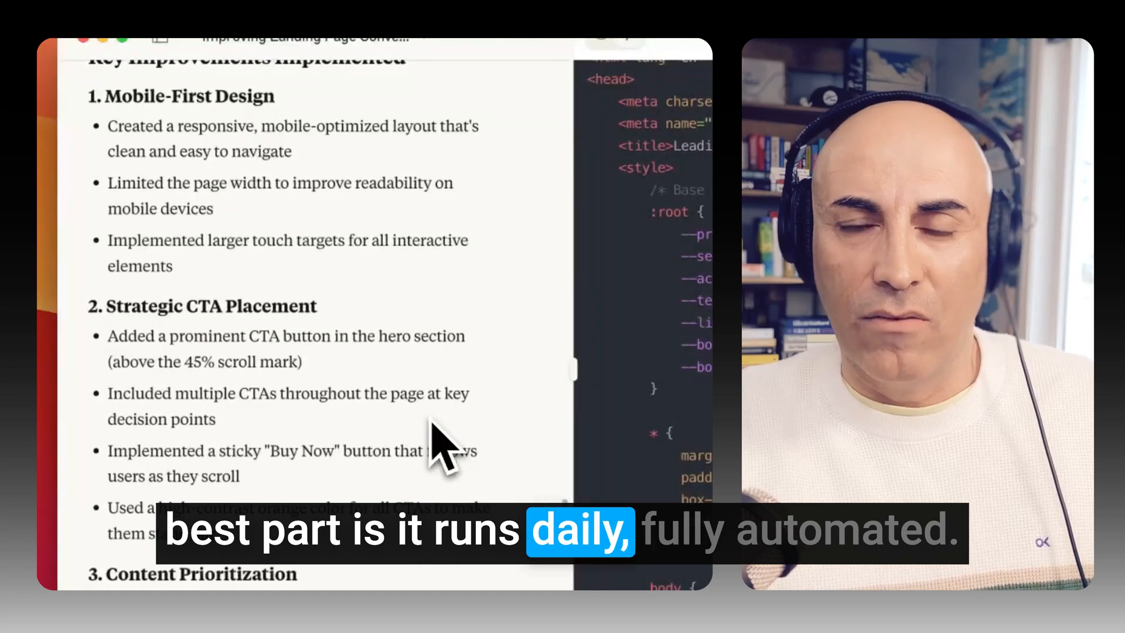
{"action": "scroll", "scroll_direction": "down", "scroll_amount": 3}
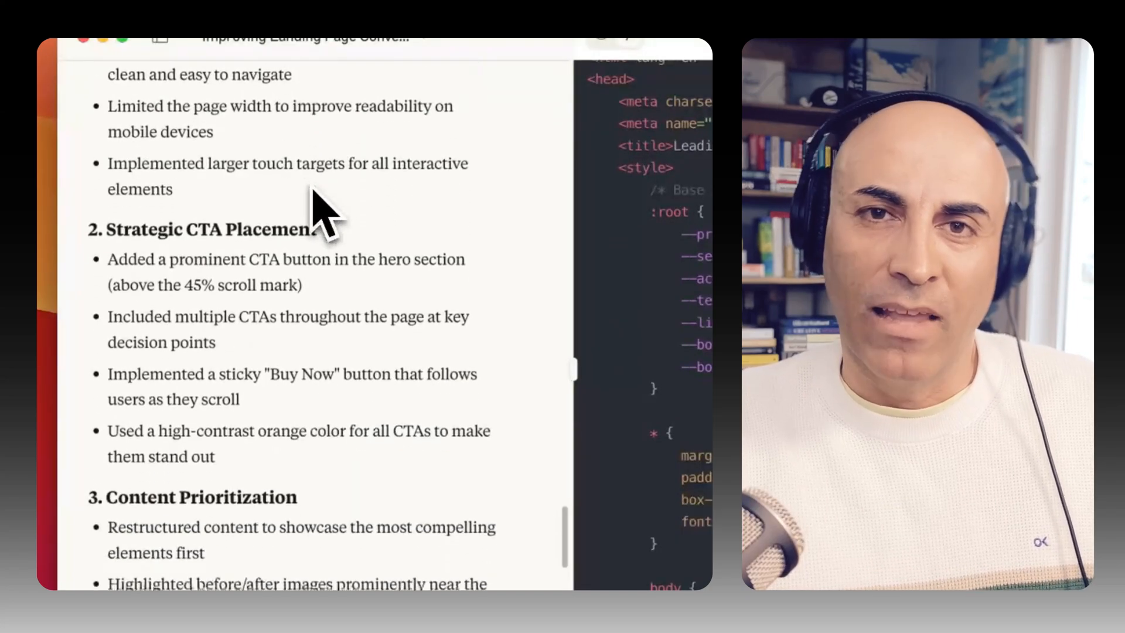
{"action": "scroll", "scroll_direction": "down", "scroll_amount": 3}
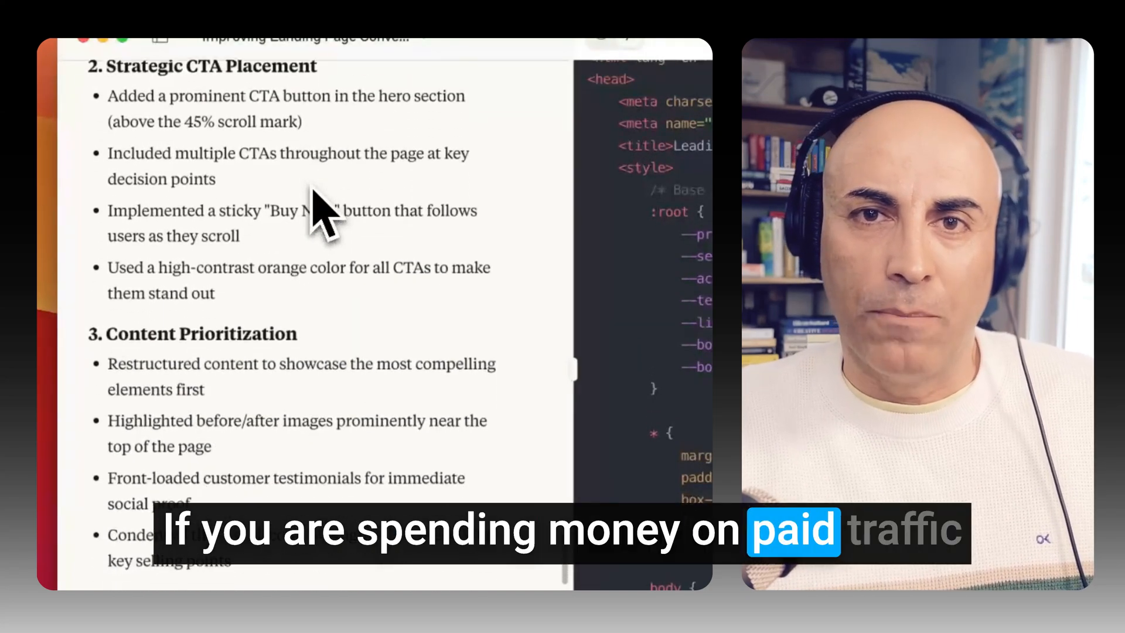
{"action": "scroll", "scroll_direction": "down", "scroll_amount": 3}
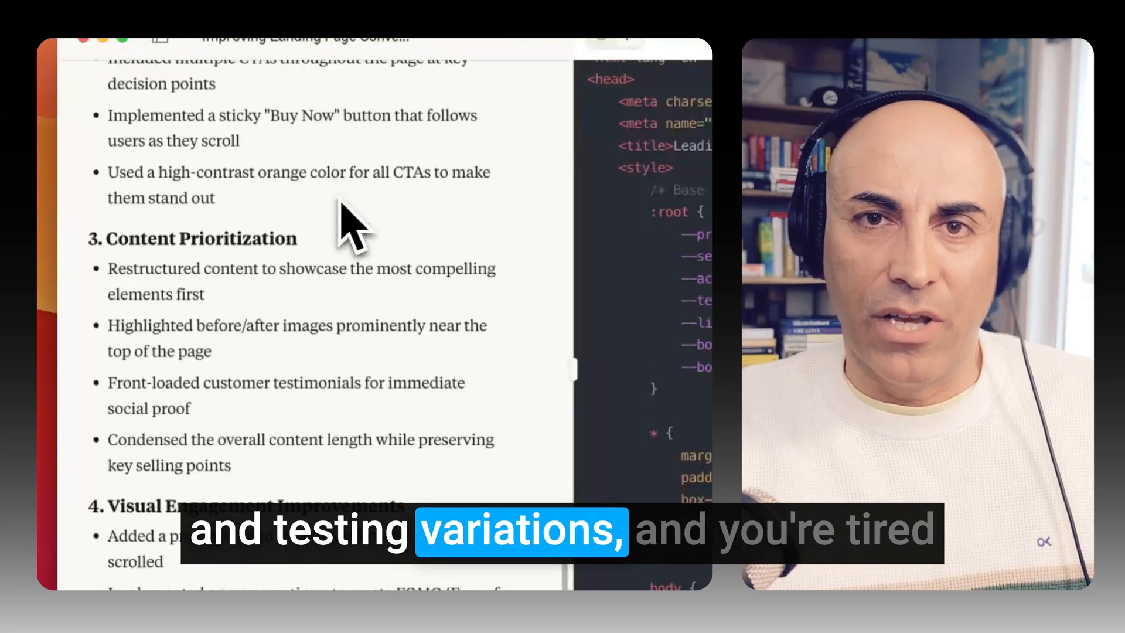
{"action": "scroll", "scroll_direction": "down", "scroll_amount": 3}
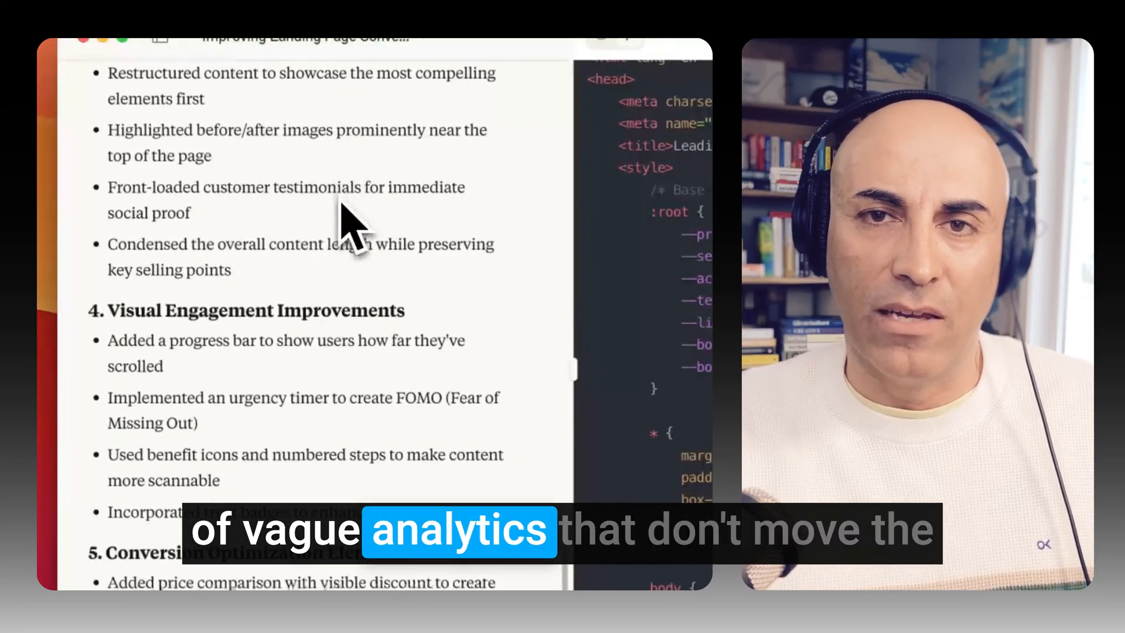
{"action": "scroll", "scroll_direction": "down", "scroll_amount": 3}
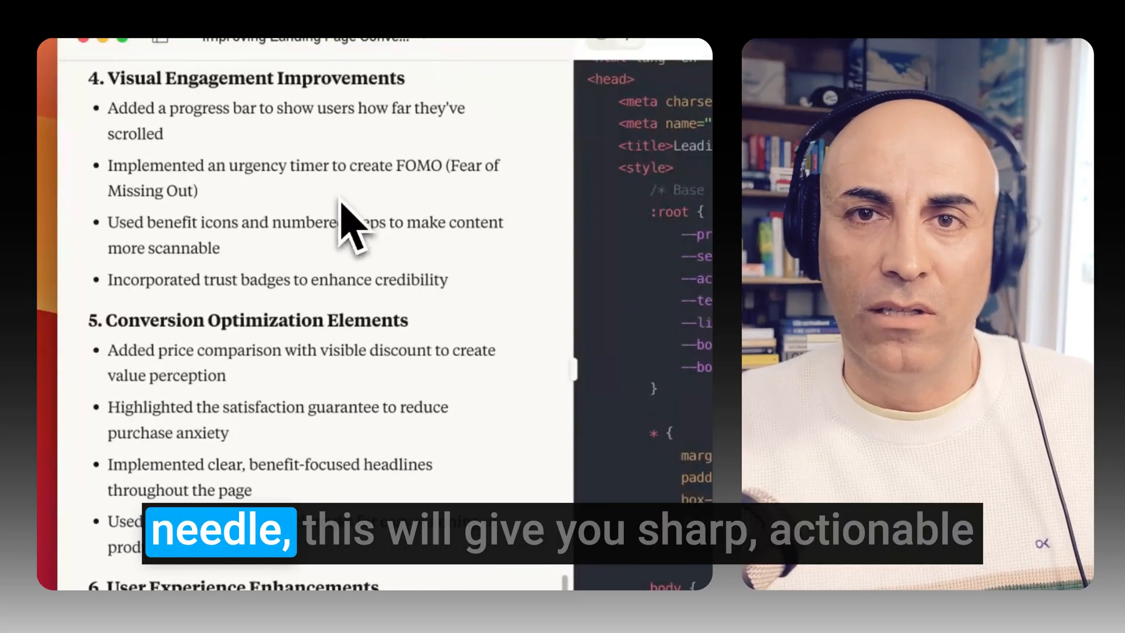
{"action": "scroll", "scroll_direction": "down", "scroll_amount": 3}
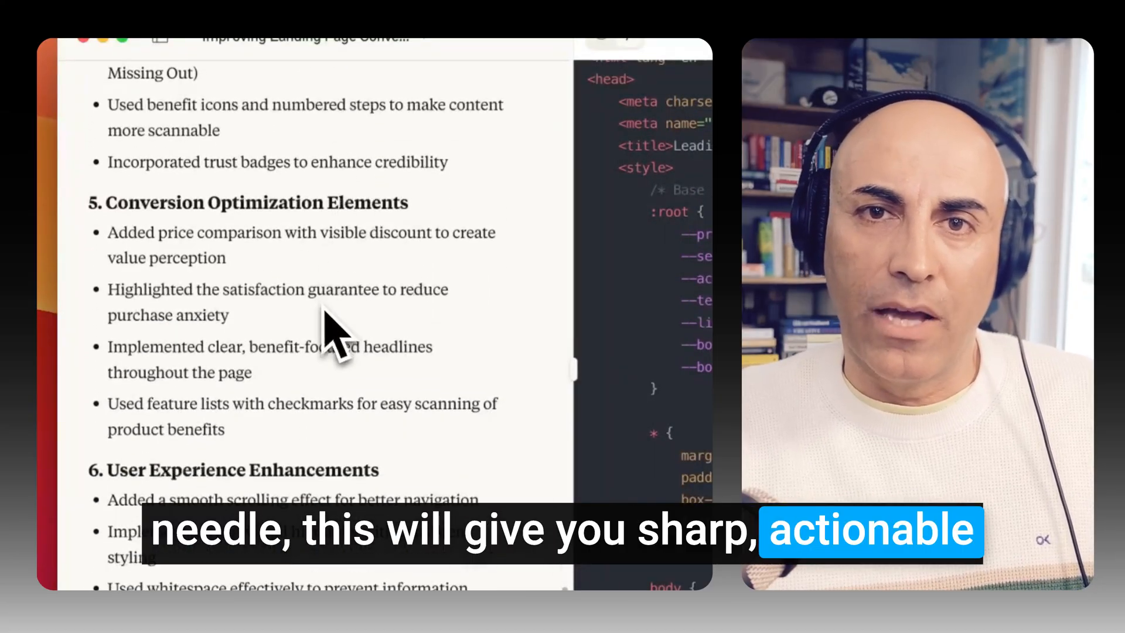
{"action": "scroll", "scroll_direction": "down", "scroll_amount": 3}
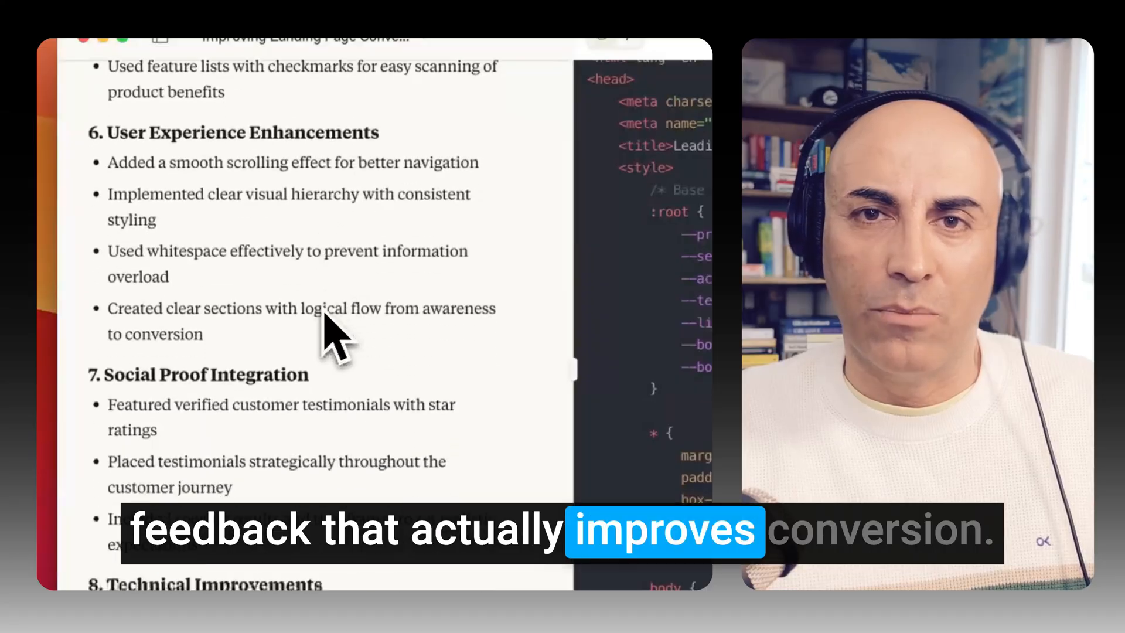